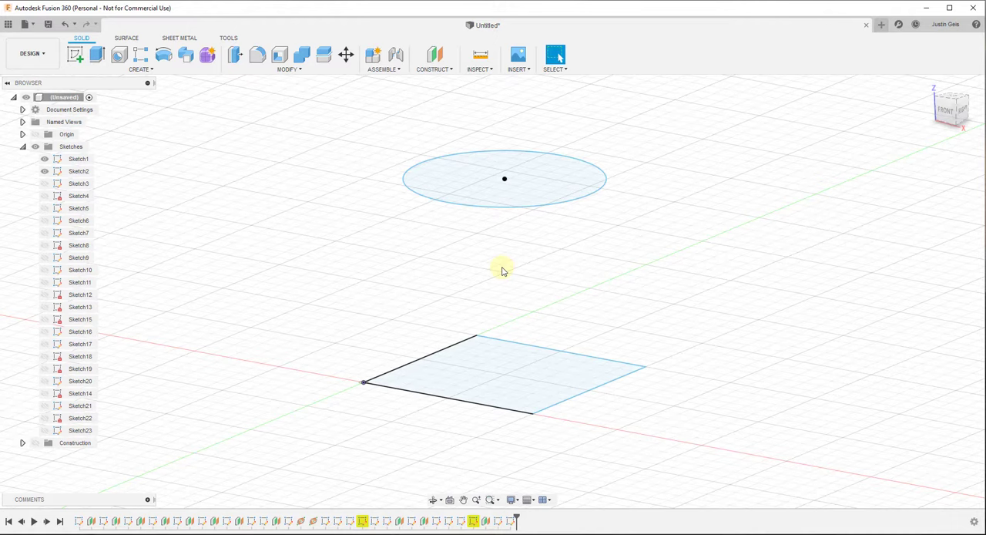
pyautogui.moveTo(266, 137)
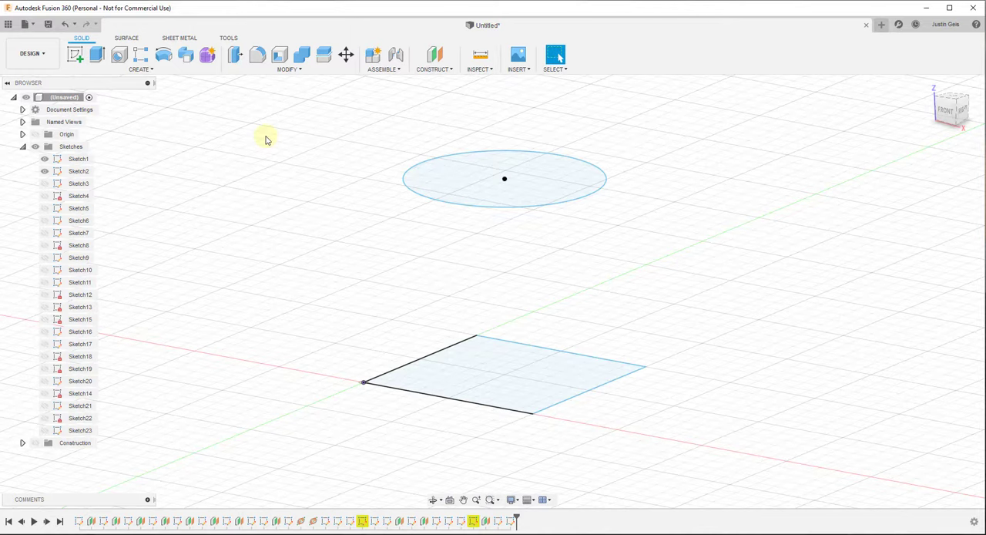
# Show the Solid toolbar's Create feature list.
pyautogui.click(140, 70)
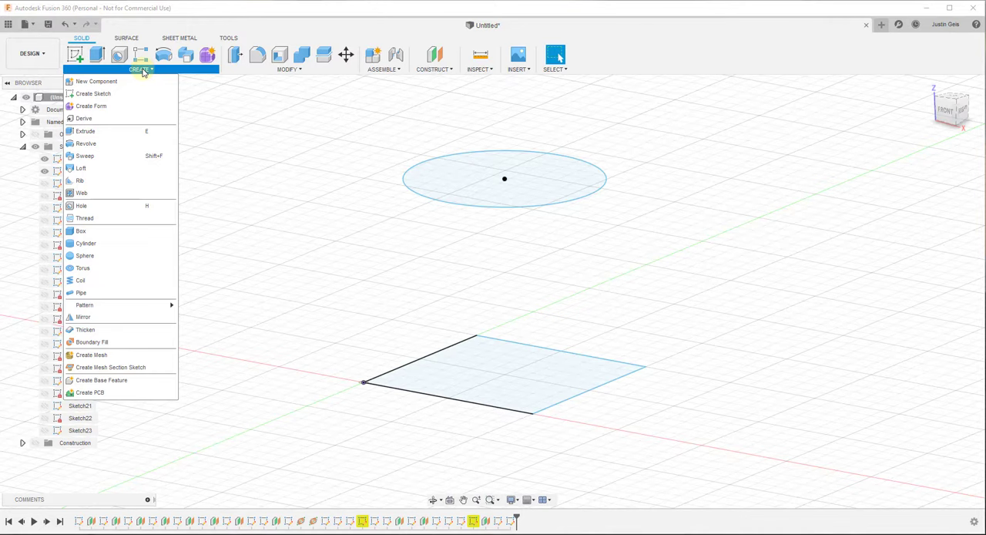
# Loft from the circle sketch (Profile 1) to the square below (Profile 2) as a tapered solid.
pyautogui.click(80, 168)
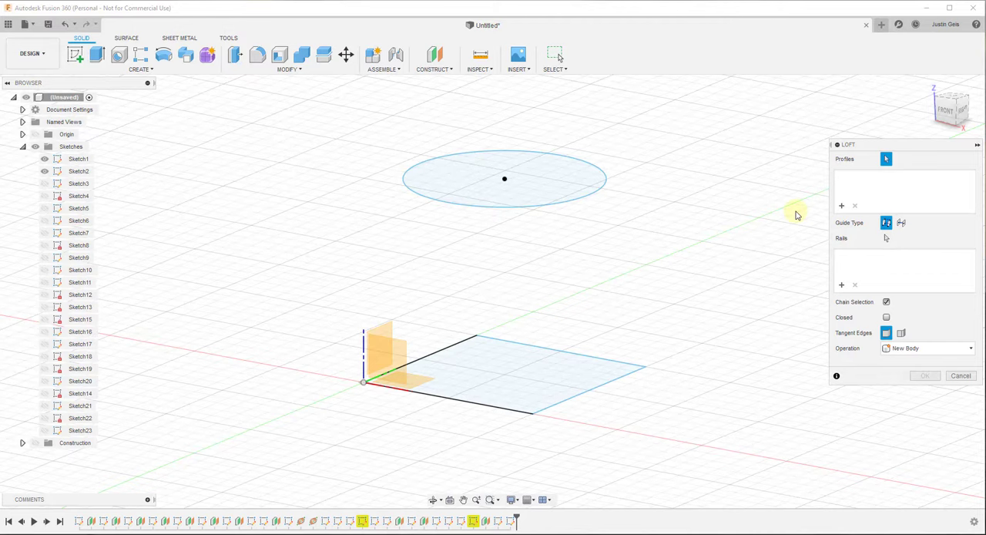
pyautogui.click(505, 178)
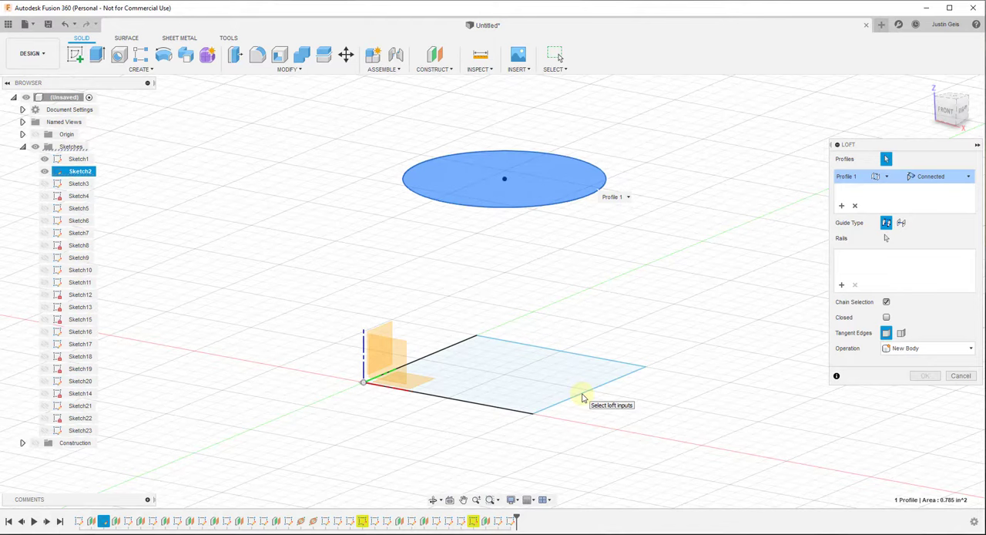
pyautogui.click(583, 388)
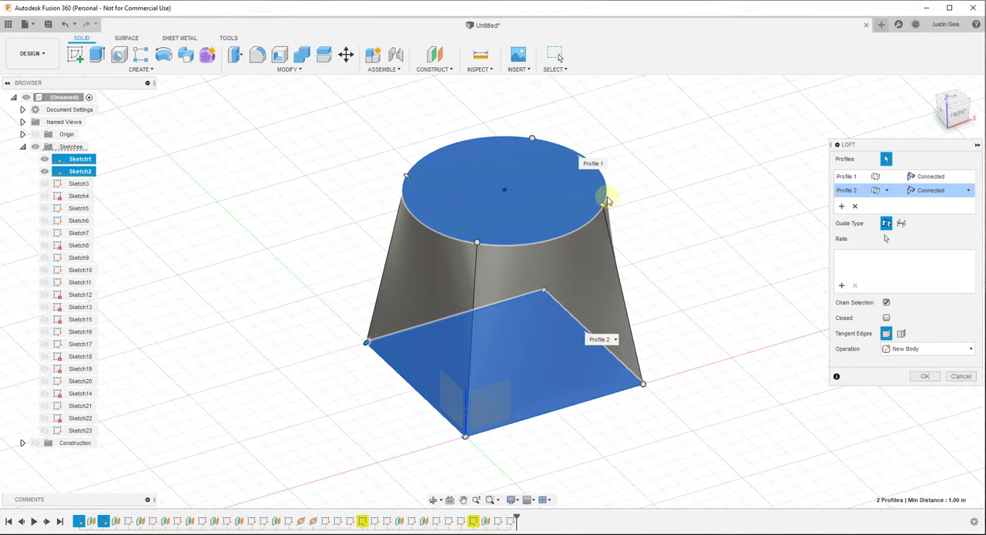
pyautogui.moveTo(567, 324)
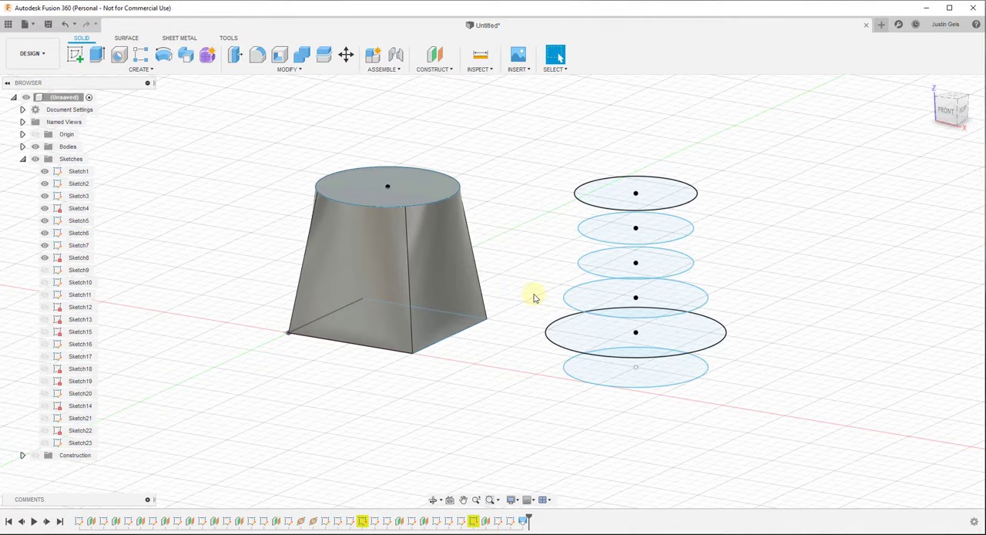
# Loft through the six stacked circles into a vase-shaped solid.
pyautogui.click(635, 193)
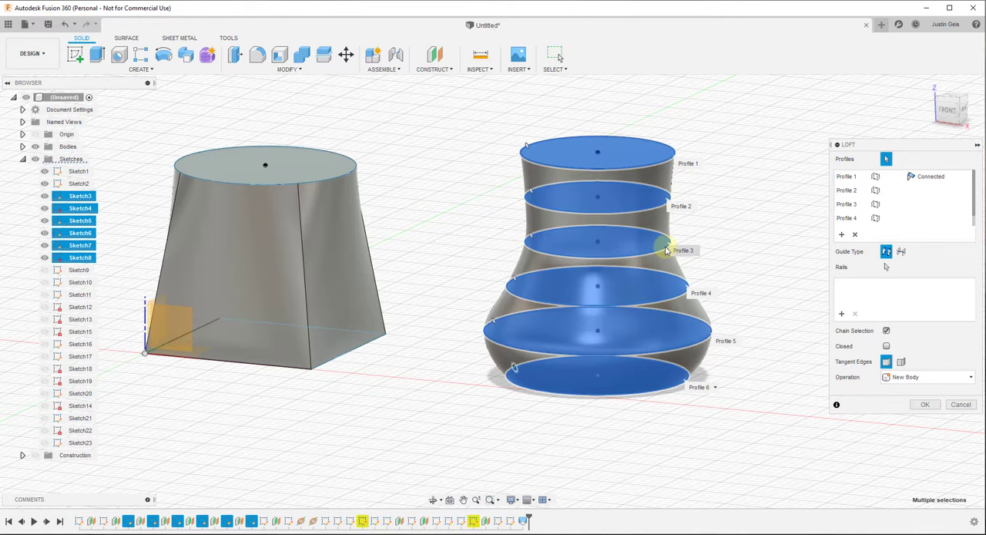
pyautogui.click(925, 404)
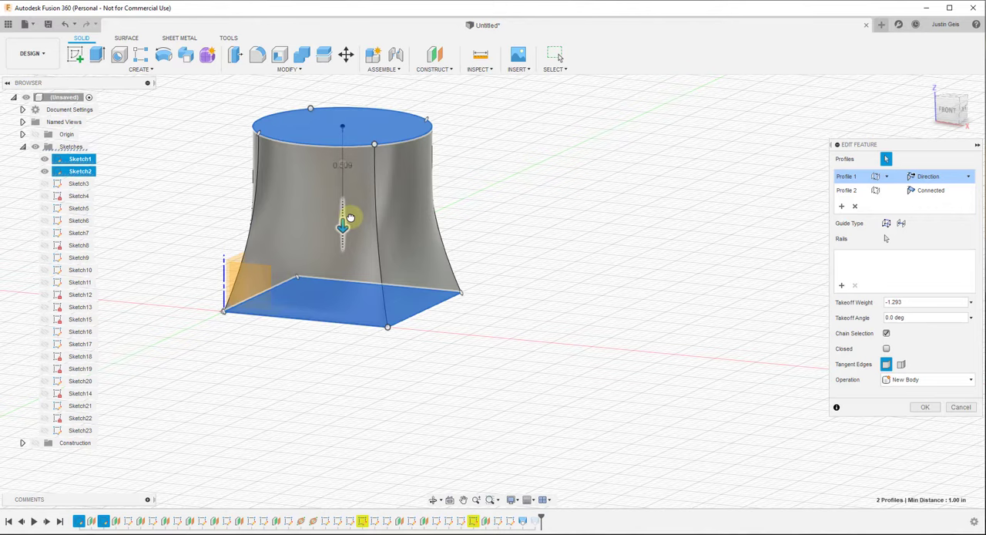
# Give the square profile a Direction condition, try takeoff angles, then return both profiles to Connected.
pyautogui.click(964, 191)
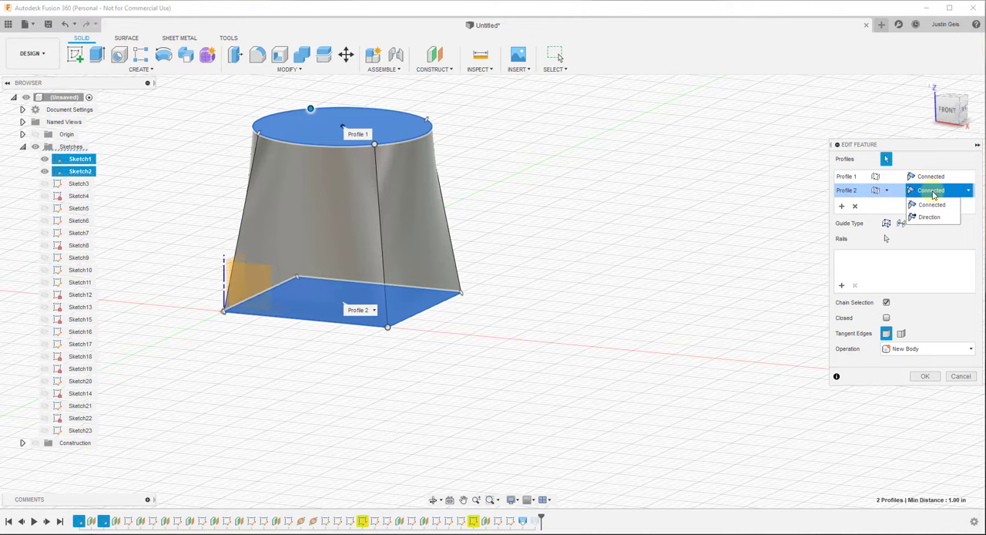
pyautogui.click(929, 216)
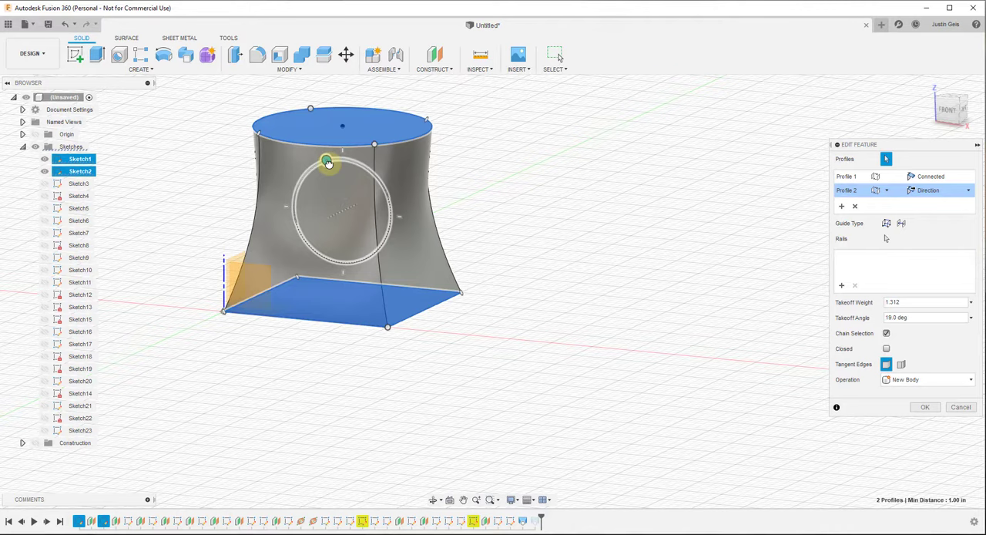
pyautogui.moveTo(327, 163); pyautogui.dragTo(393, 206)
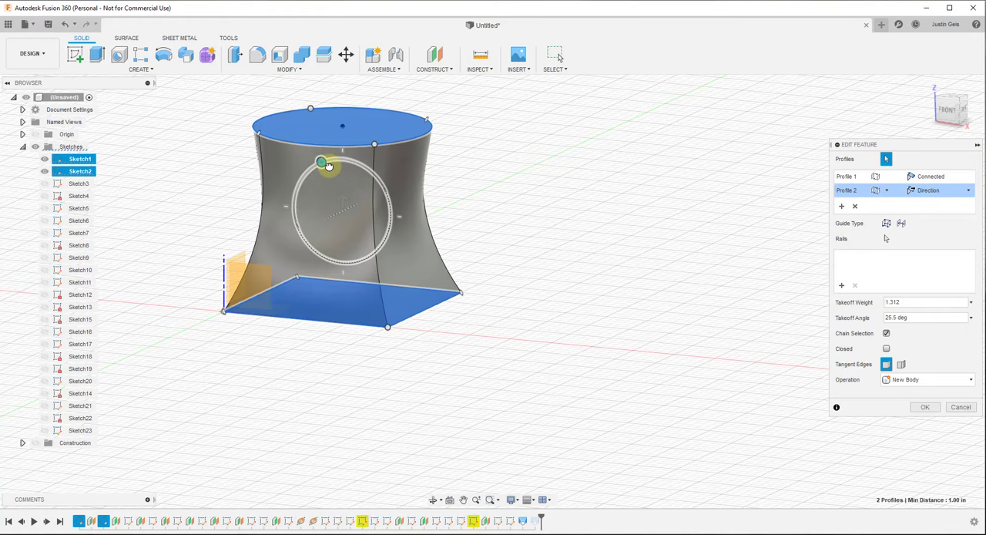
pyautogui.moveTo(323, 162); pyautogui.dragTo(342, 185)
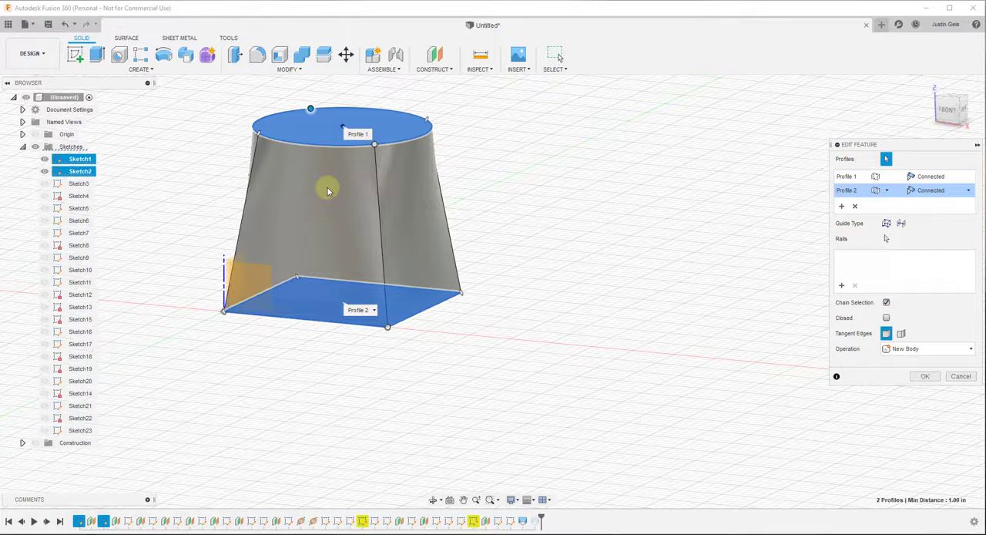
pyautogui.click(925, 377)
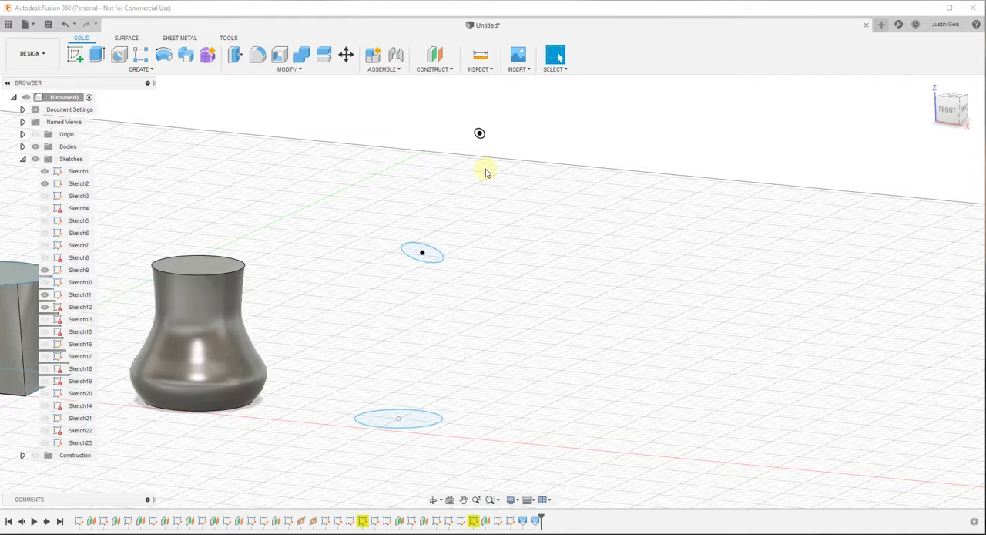
# Loft the two circles to the tip point with a Point Tangent end condition, forming the horn.
pyautogui.click(141, 58)
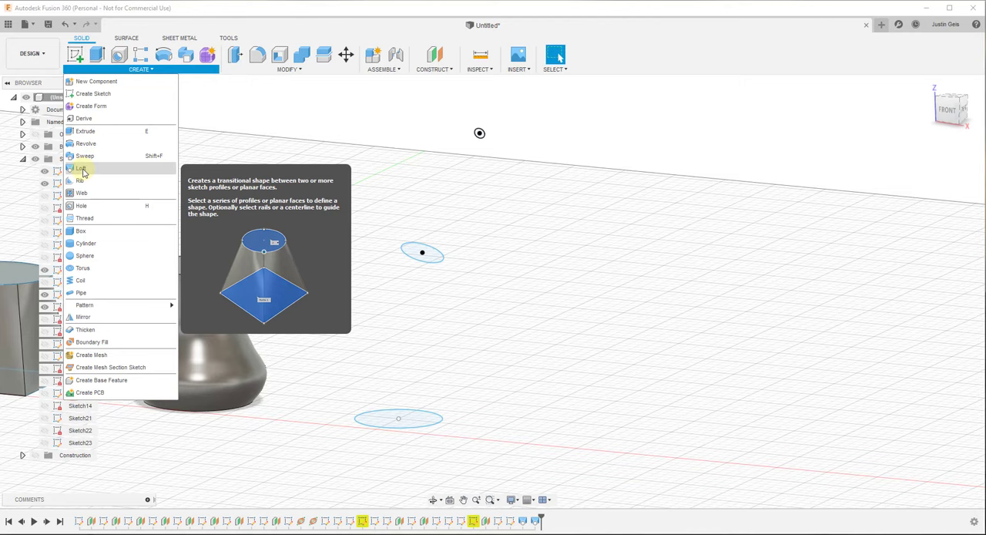
pyautogui.click(80, 168)
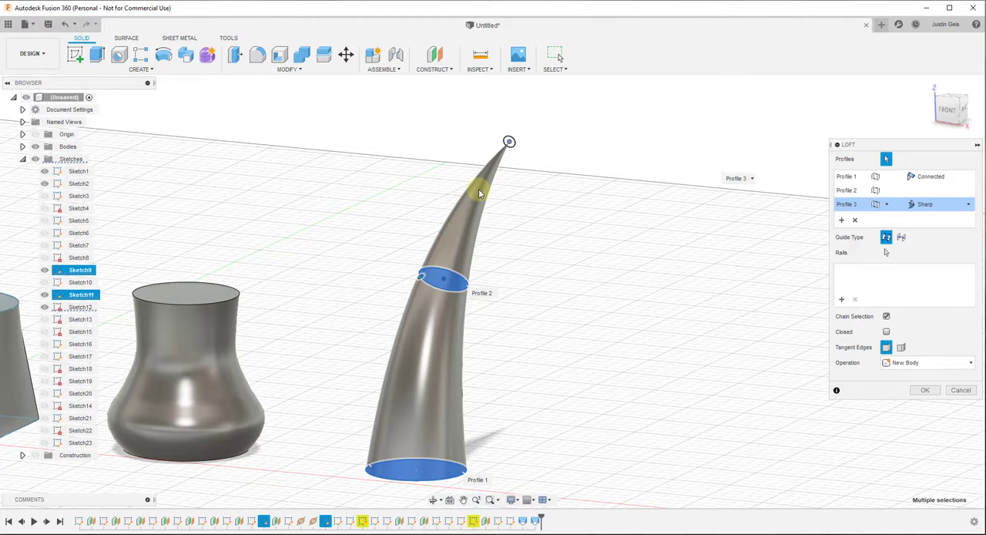
pyautogui.click(968, 203)
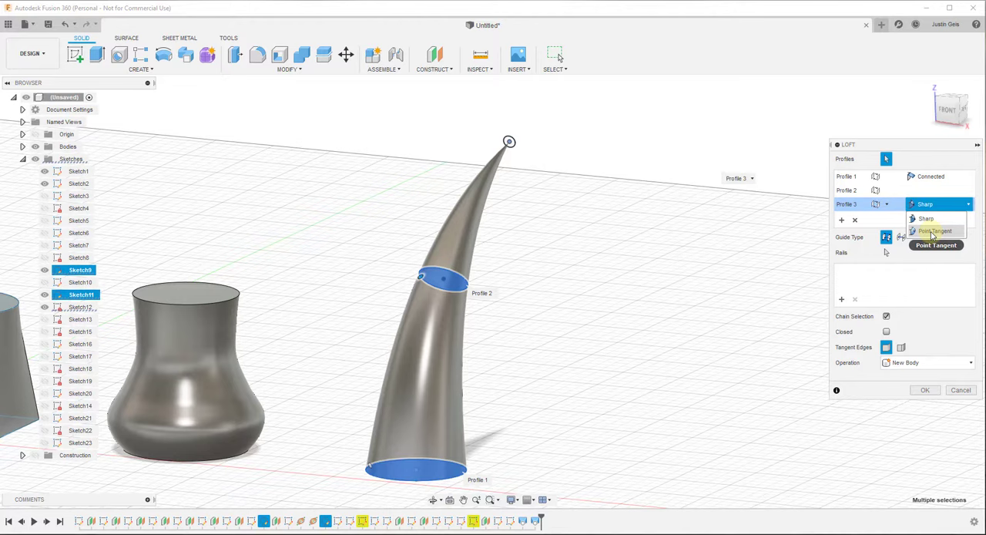
pyautogui.click(937, 231)
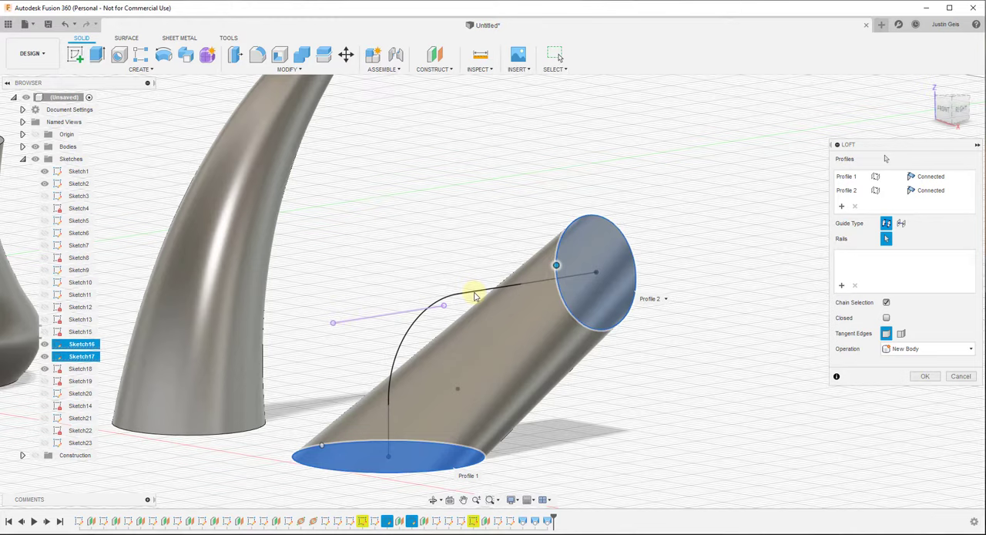
# Guide the two-circle loft along the curved sketch line as its centerline, giving a bent tube.
pyautogui.click(900, 222)
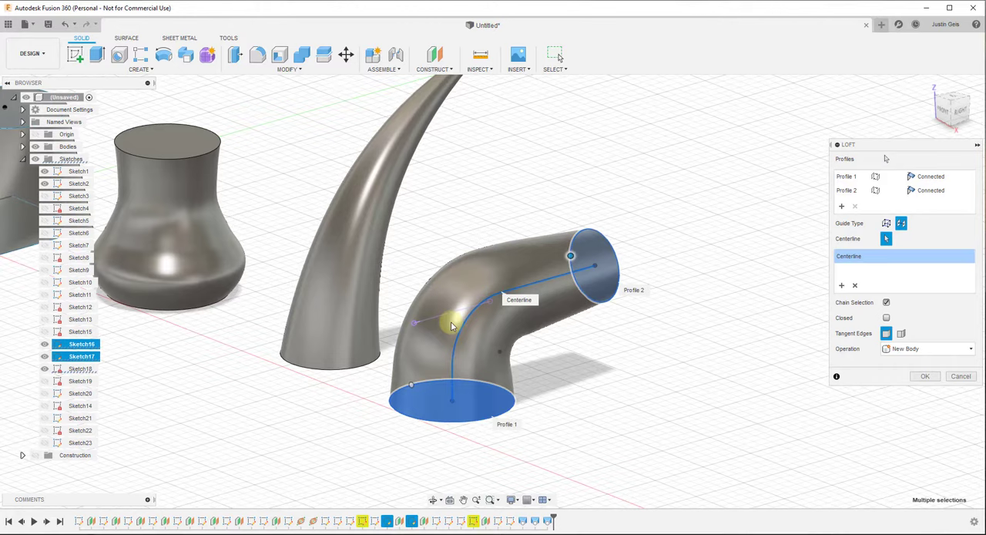
pyautogui.moveTo(501, 374)
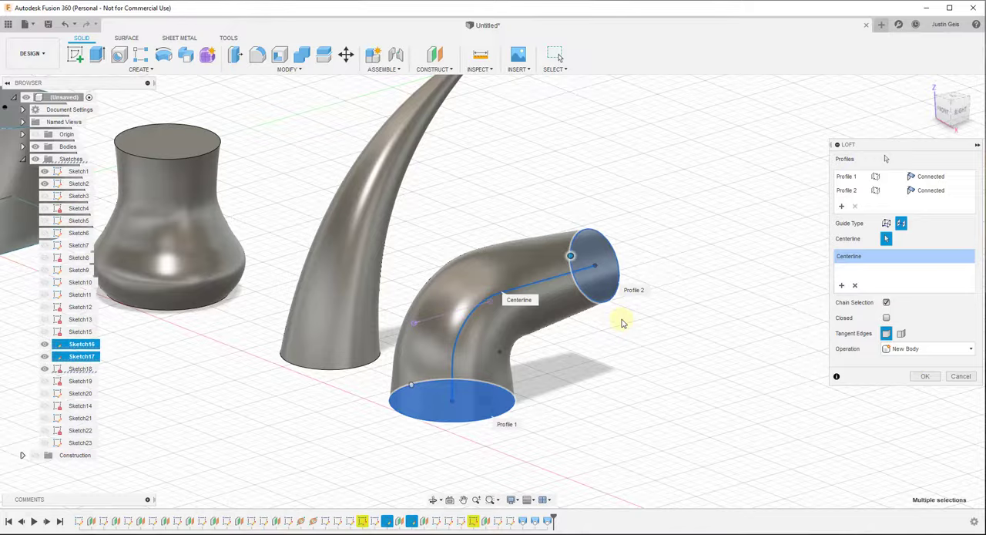
pyautogui.moveTo(623, 323); pyautogui.dragTo(416, 349)
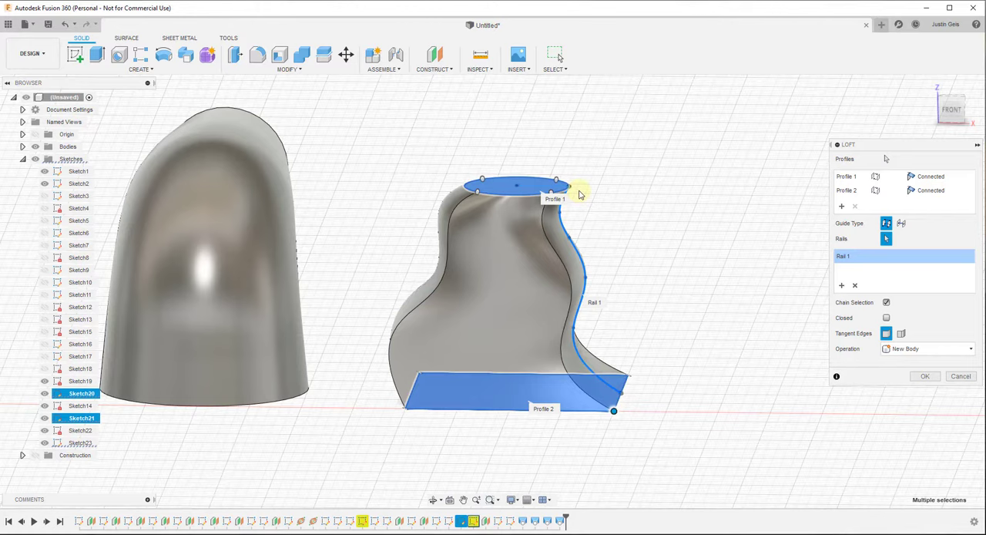
# Finish the oval-to-rectangle loft with the wavy spline as Rail 1.
pyautogui.click(924, 376)
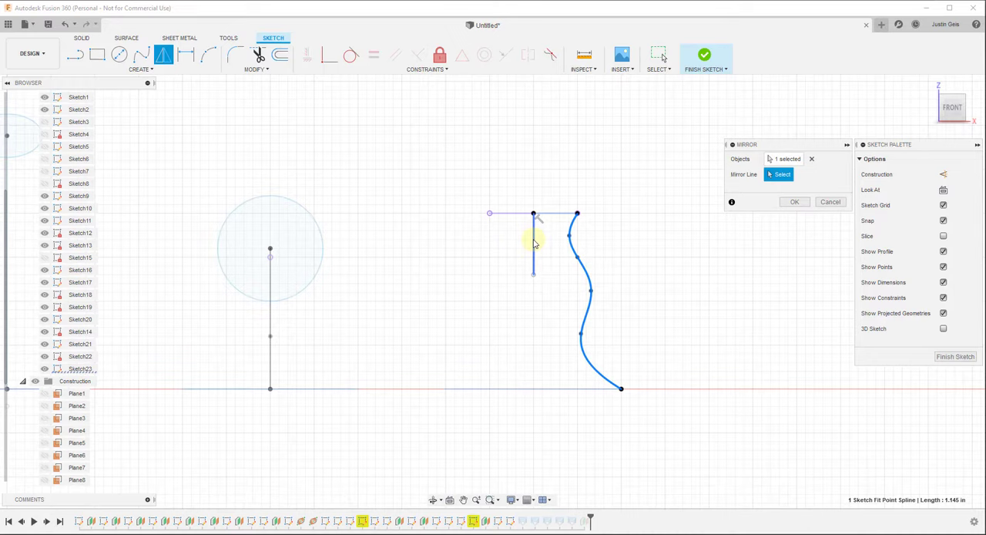
# Mirror the wavy spline about the vertical line and finish the sketch.
pyautogui.click(705, 56)
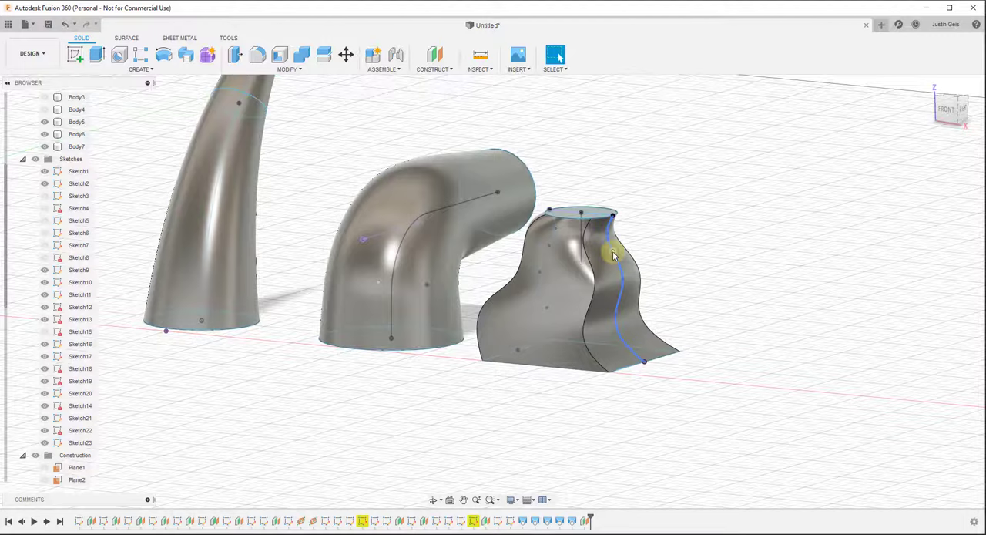
# Re-edit the curved loft from the timeline and add the mirrored spline as Rail 2.
pyautogui.rightClick(579, 522)
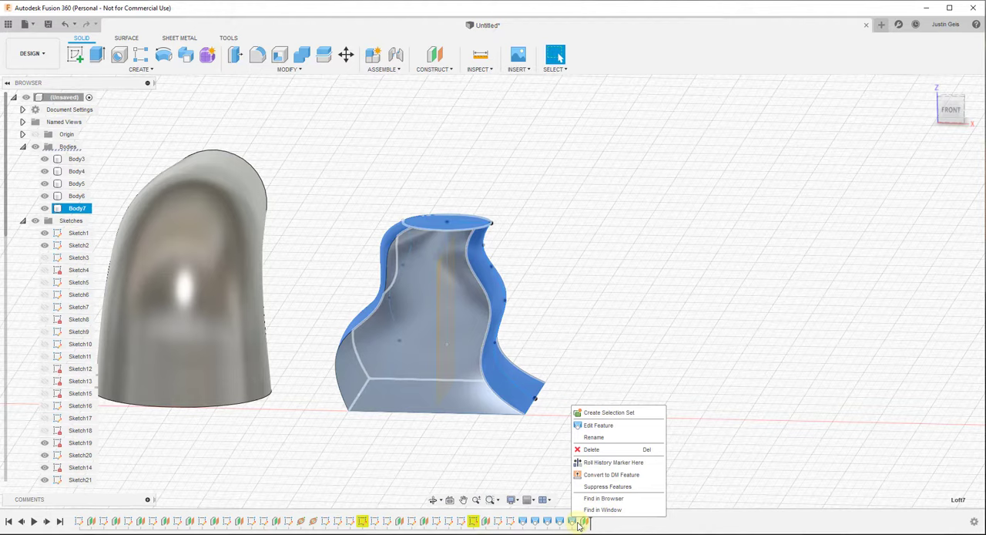
pyautogui.click(598, 425)
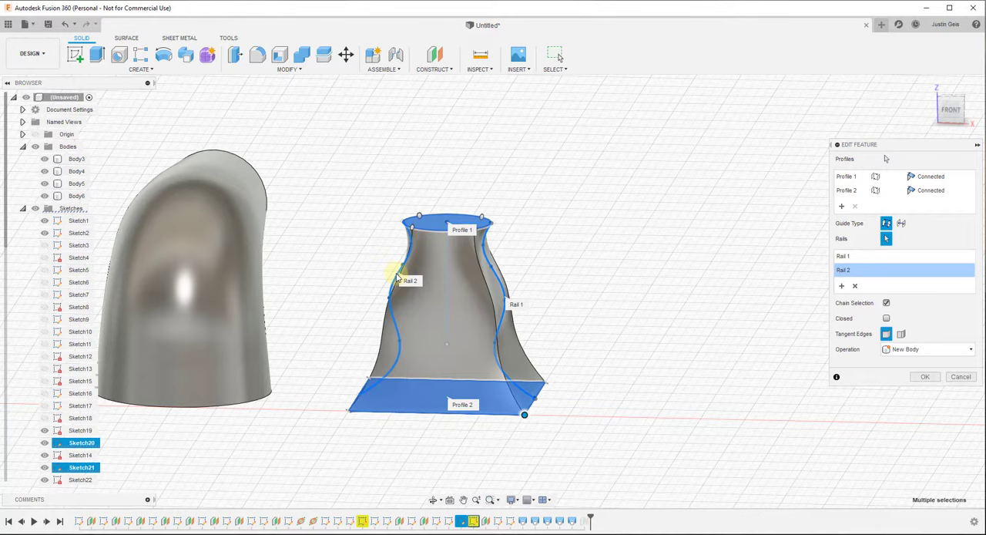